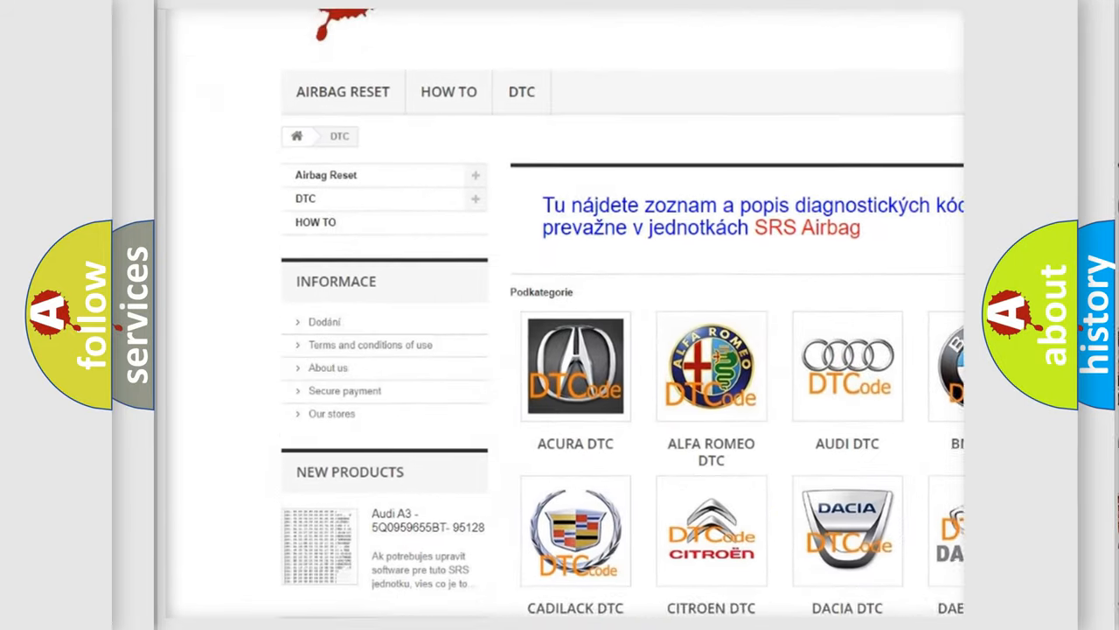
Scroll down the DTC site's subcategory page showing Acura, Alfa Romeo, Audi and other make logos
{"action": "scroll", "scroll_direction": "down", "scroll_amount": 3}
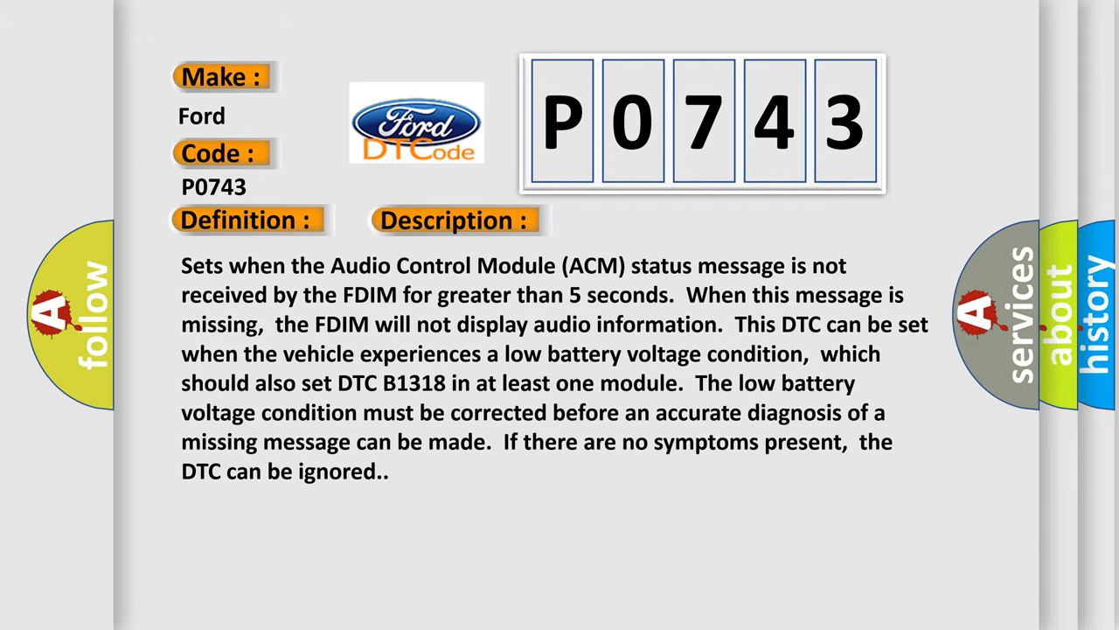
Advance to the Ford P0743 Cause slide listing SDARS module, interior lamps, audio and FDIM
{"action": "left_click", "coordinate": [636, 219]}
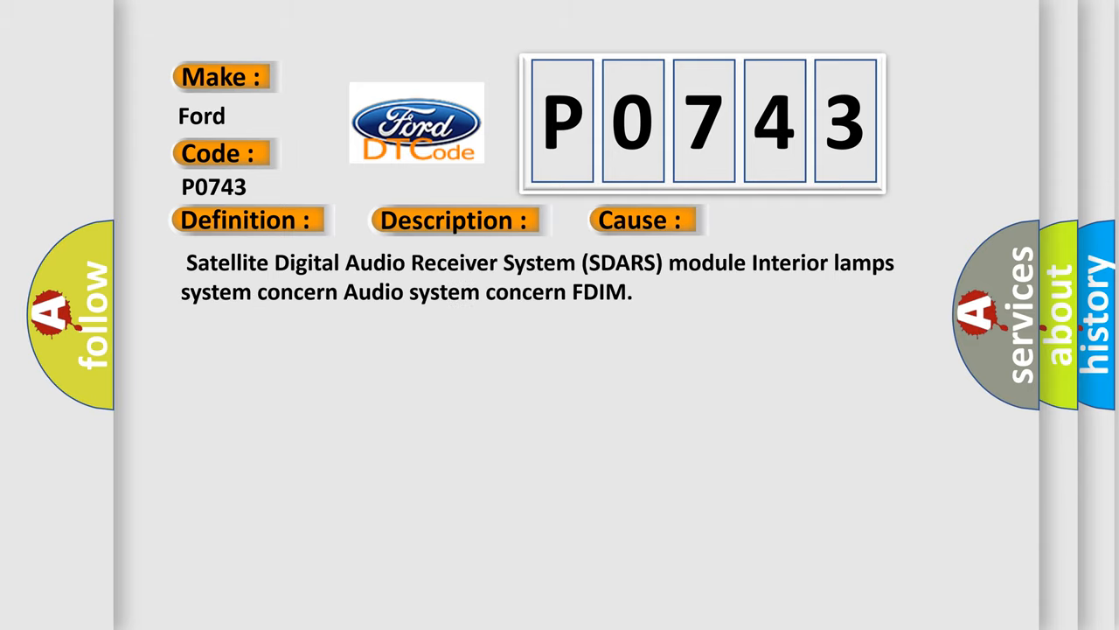